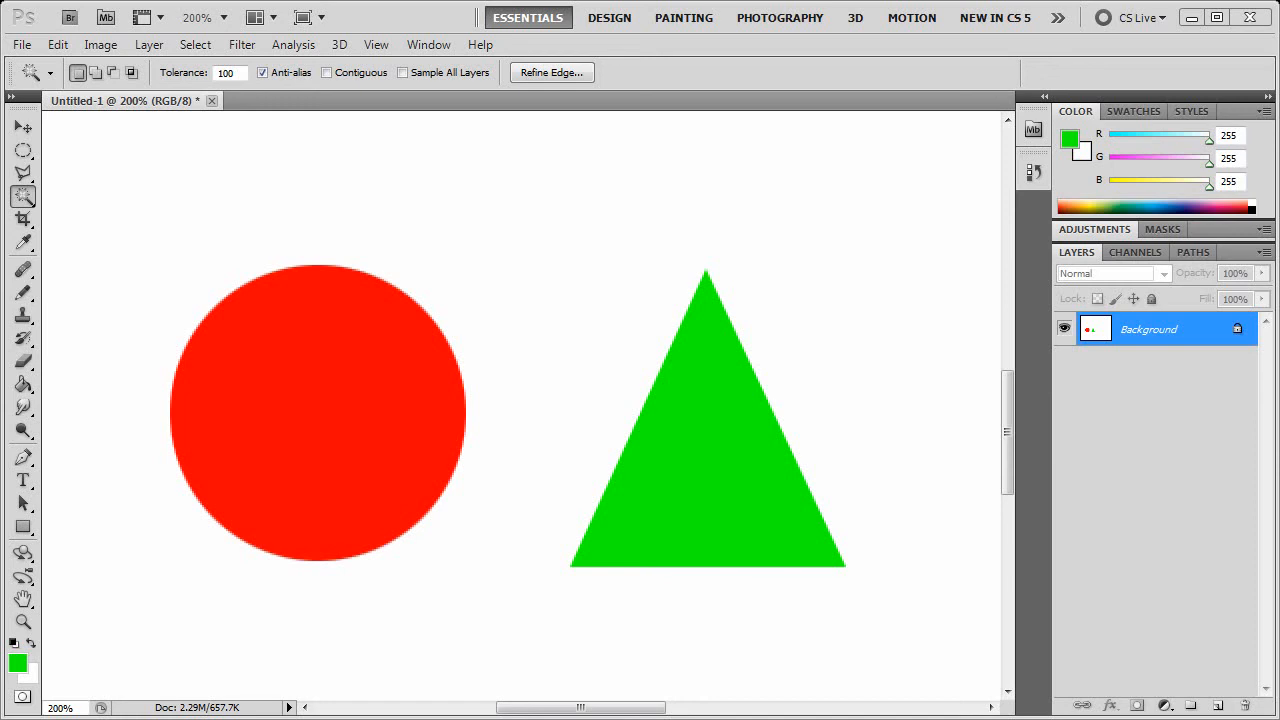
mouse_move(378, 48)
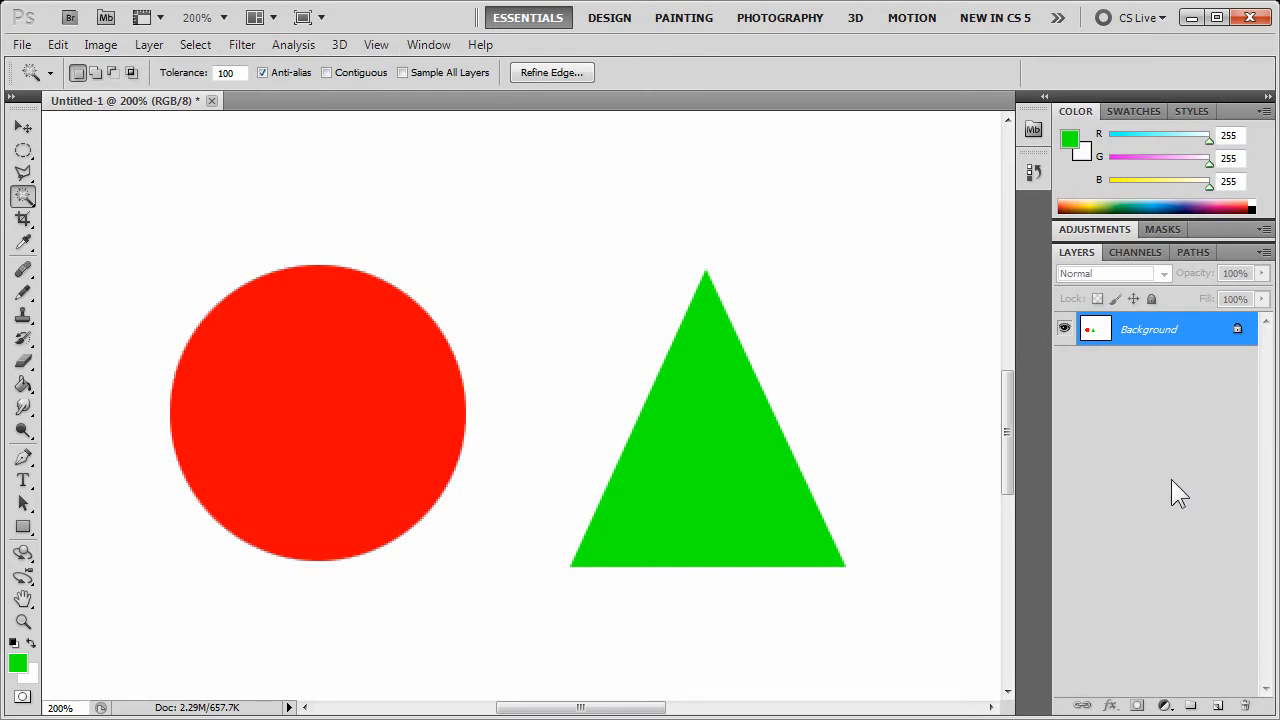
Select the whole red circle with the Magic Wand (tolerance 100, anti-alias on).
left_click(276, 448)
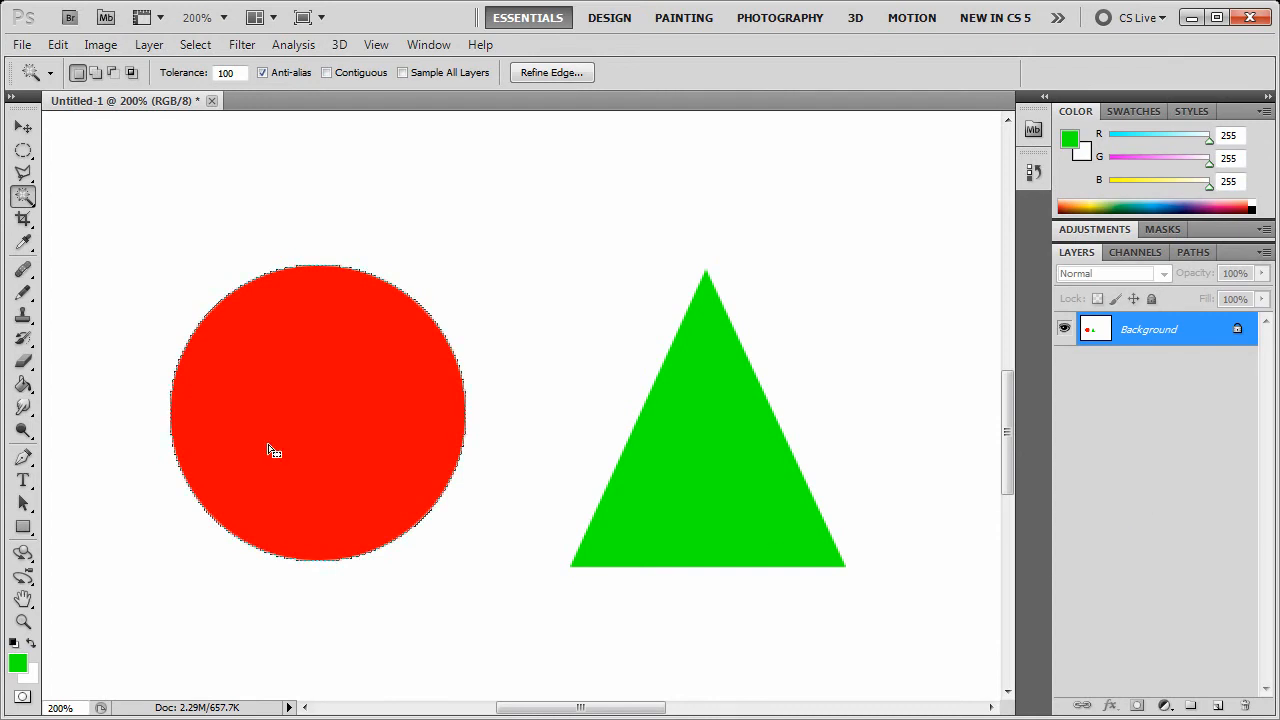
mouse_move(304, 408)
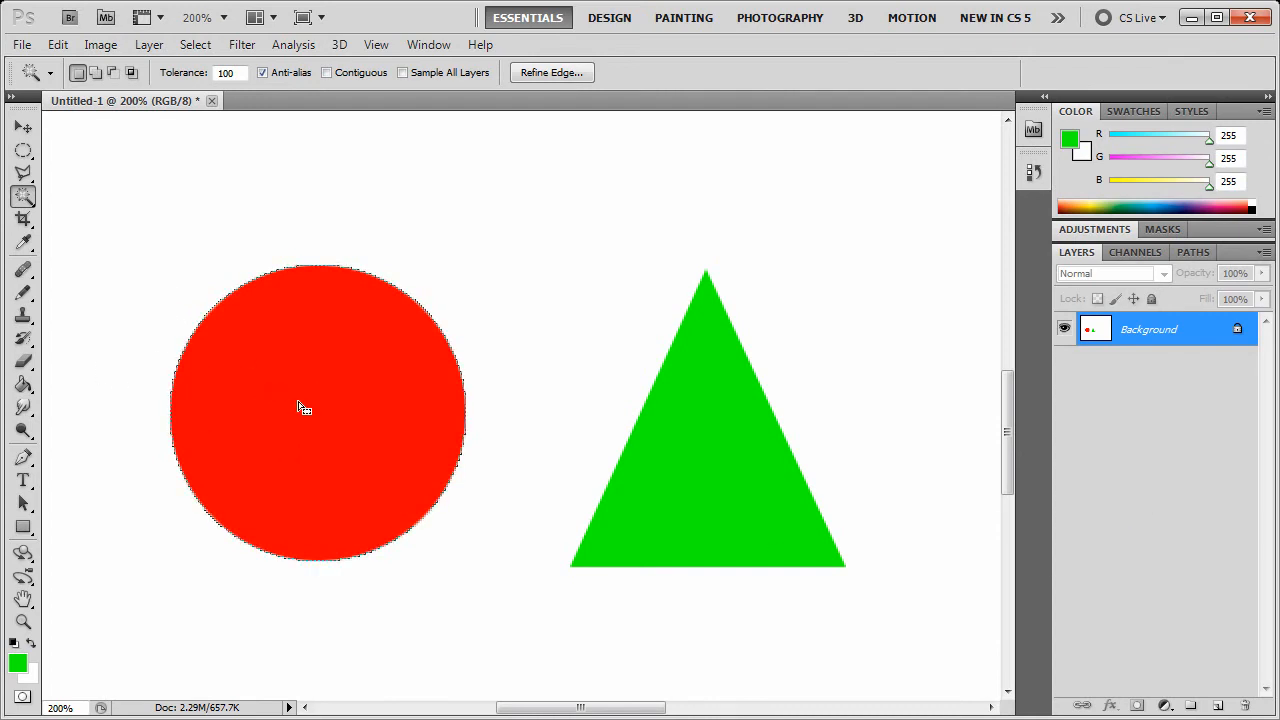
mouse_move(312, 436)
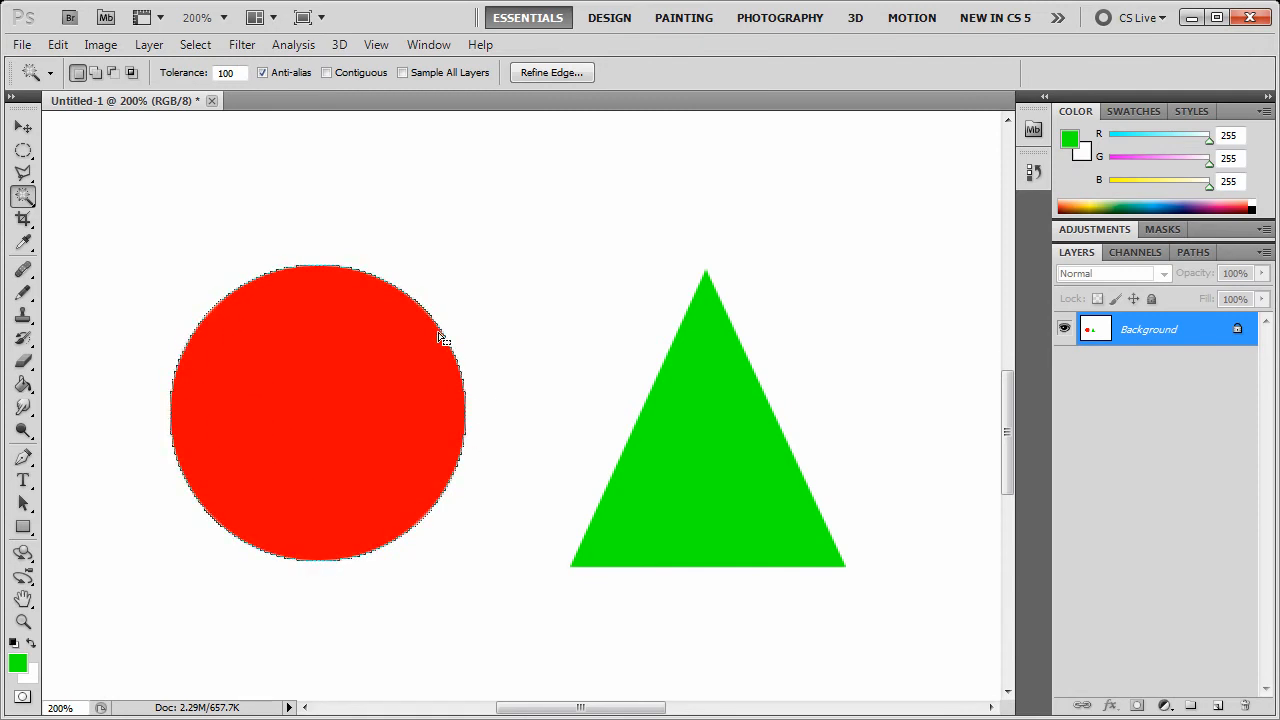
mouse_move(196, 490)
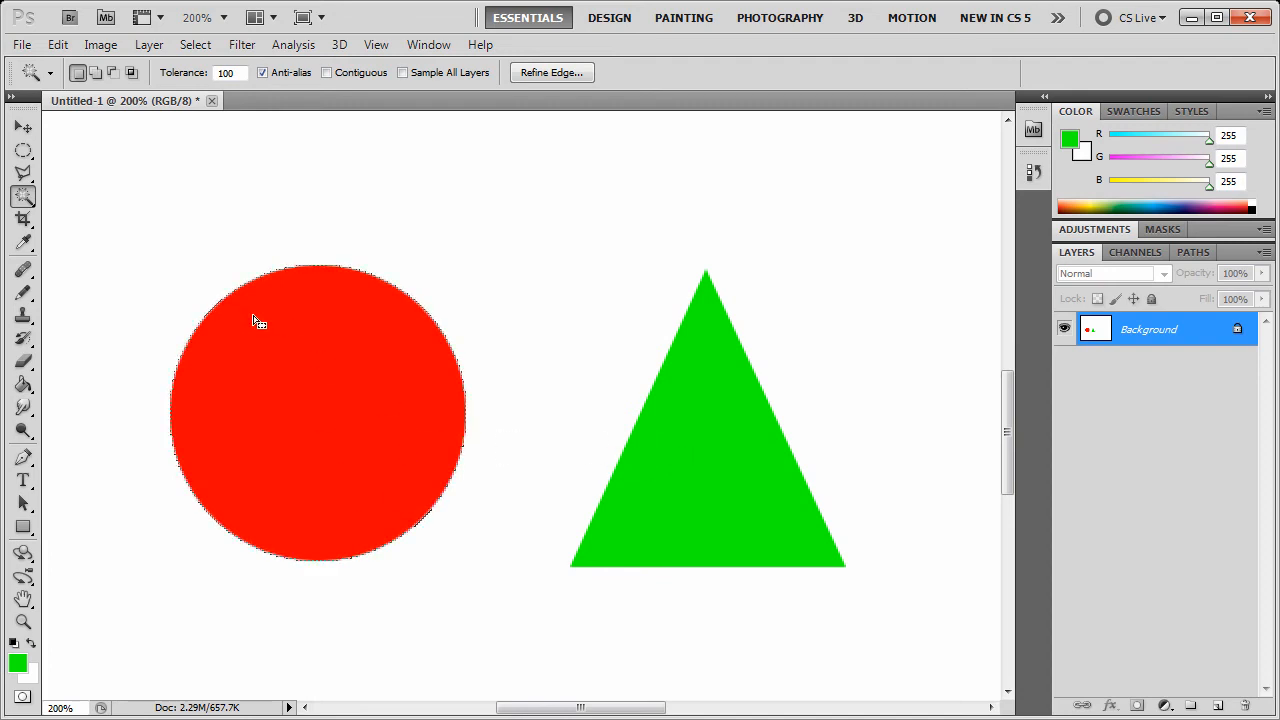
mouse_move(328, 364)
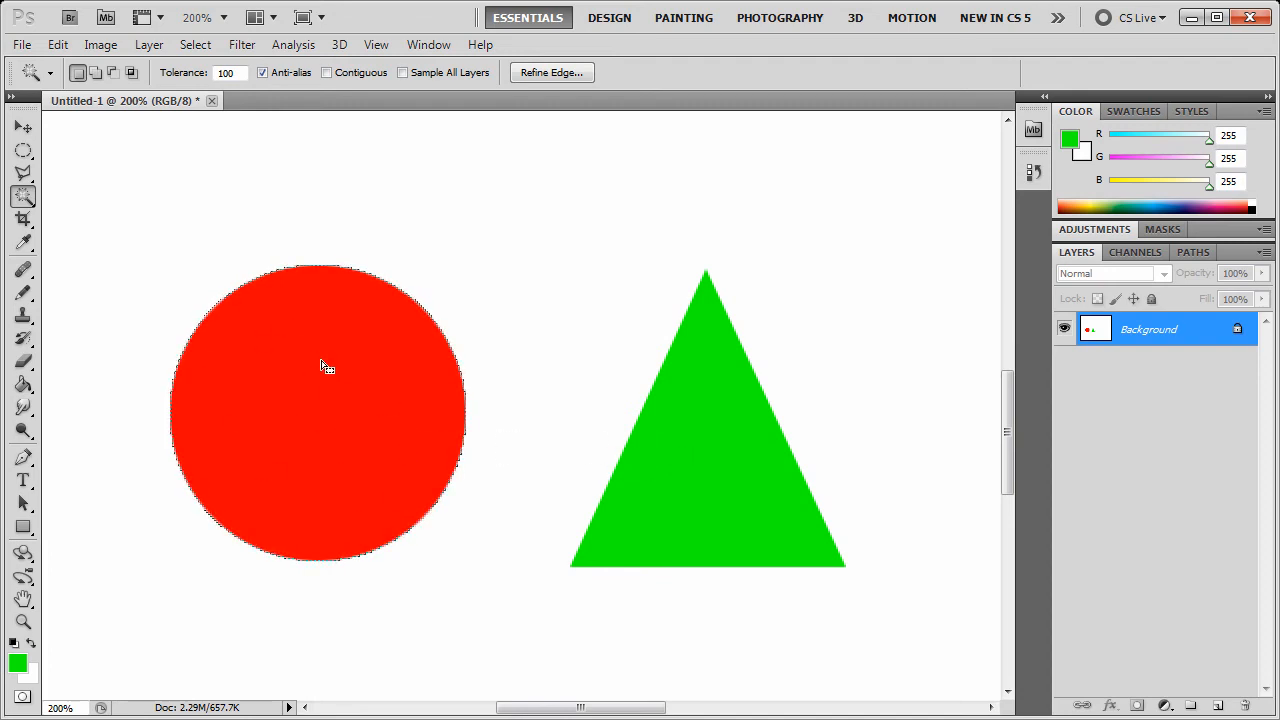
mouse_move(364, 352)
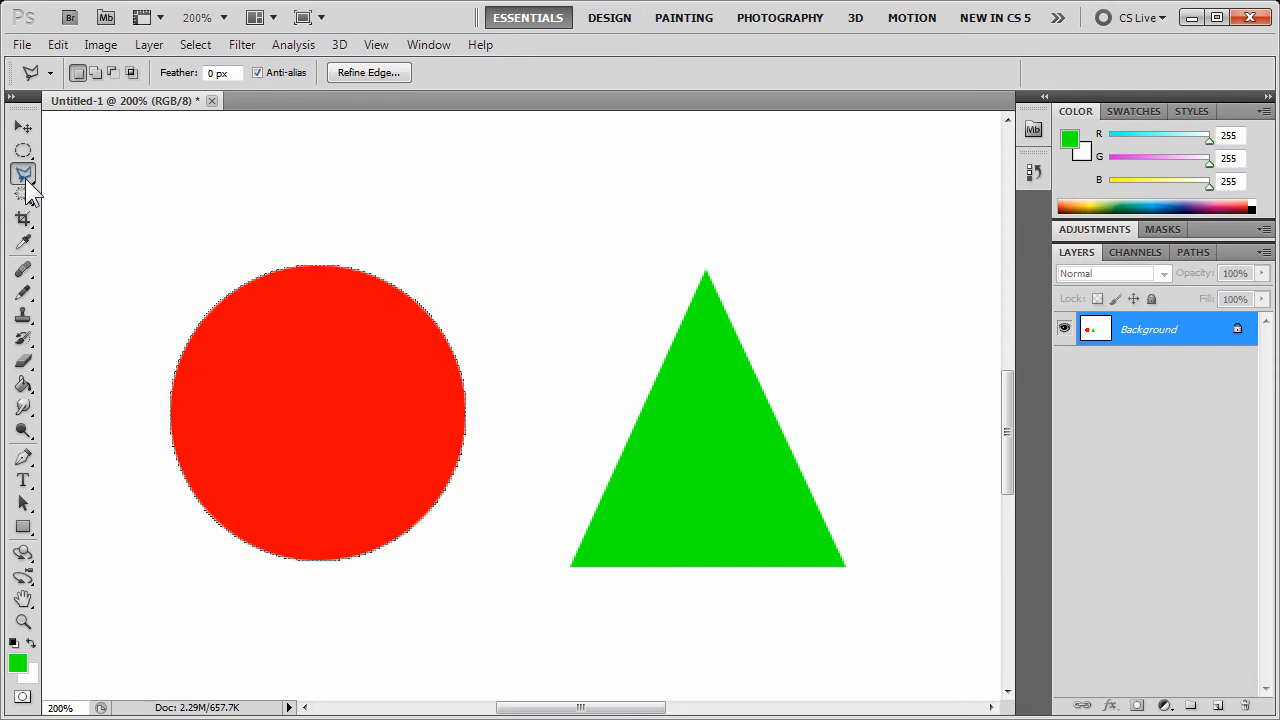
mouse_move(24, 176)
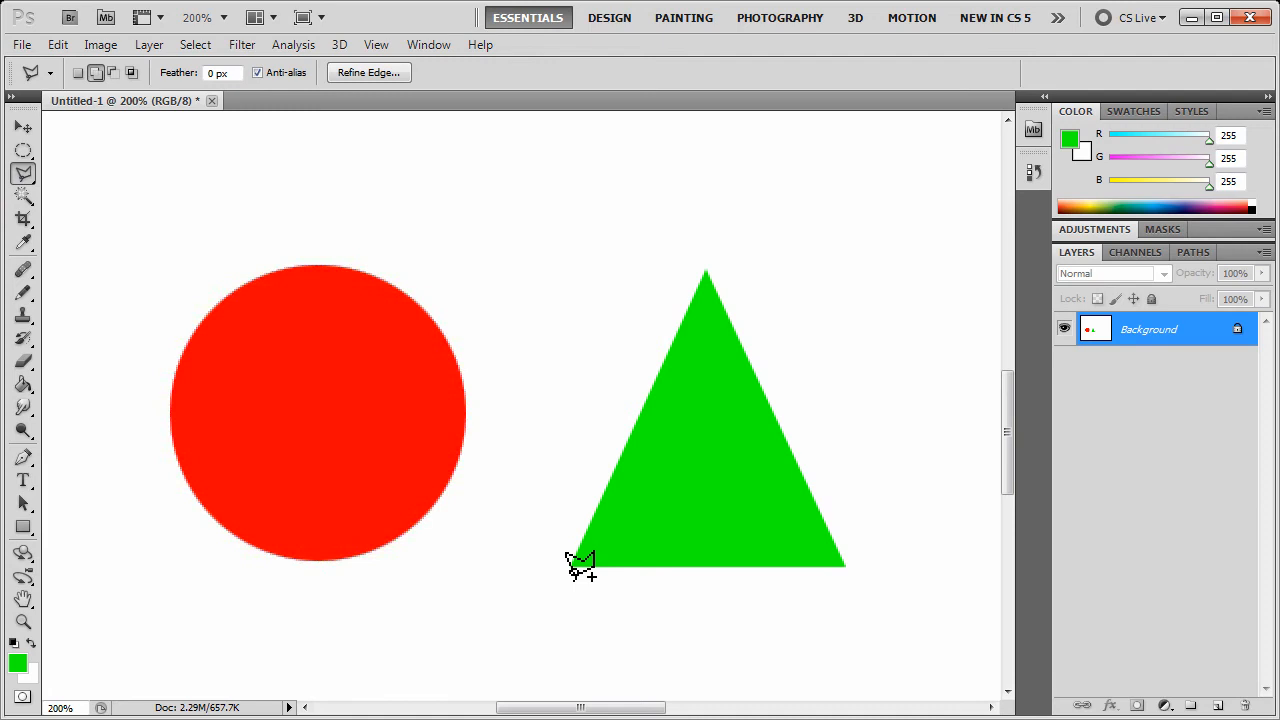
Begin outlining the green triangle from its bottom-left corner with the Polygonal Lasso.
left_click(318, 410)
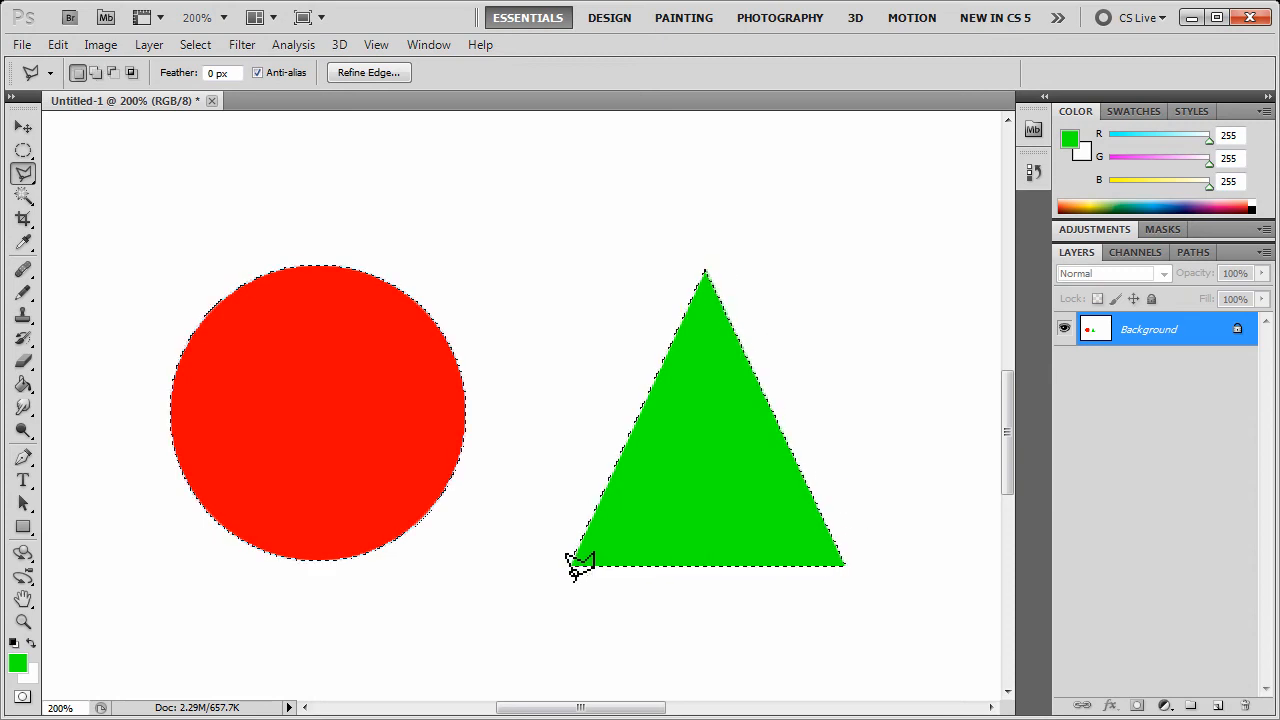
mouse_move(656, 422)
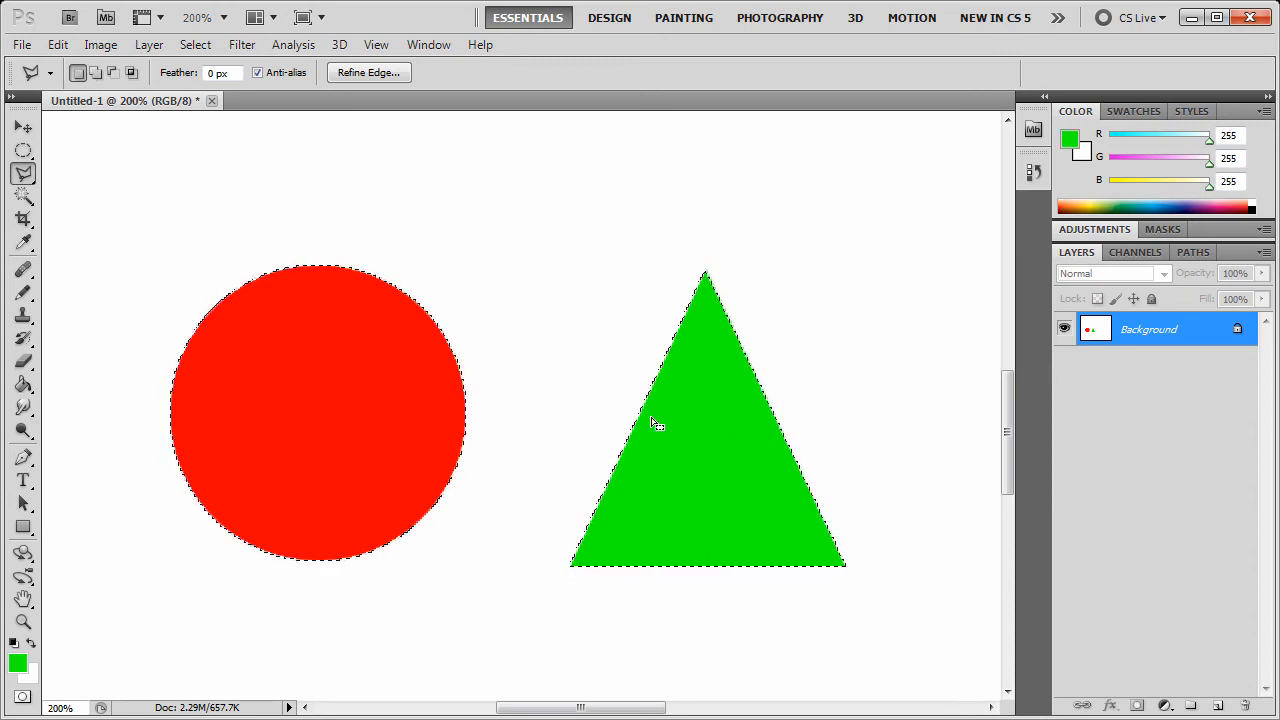
mouse_move(670, 456)
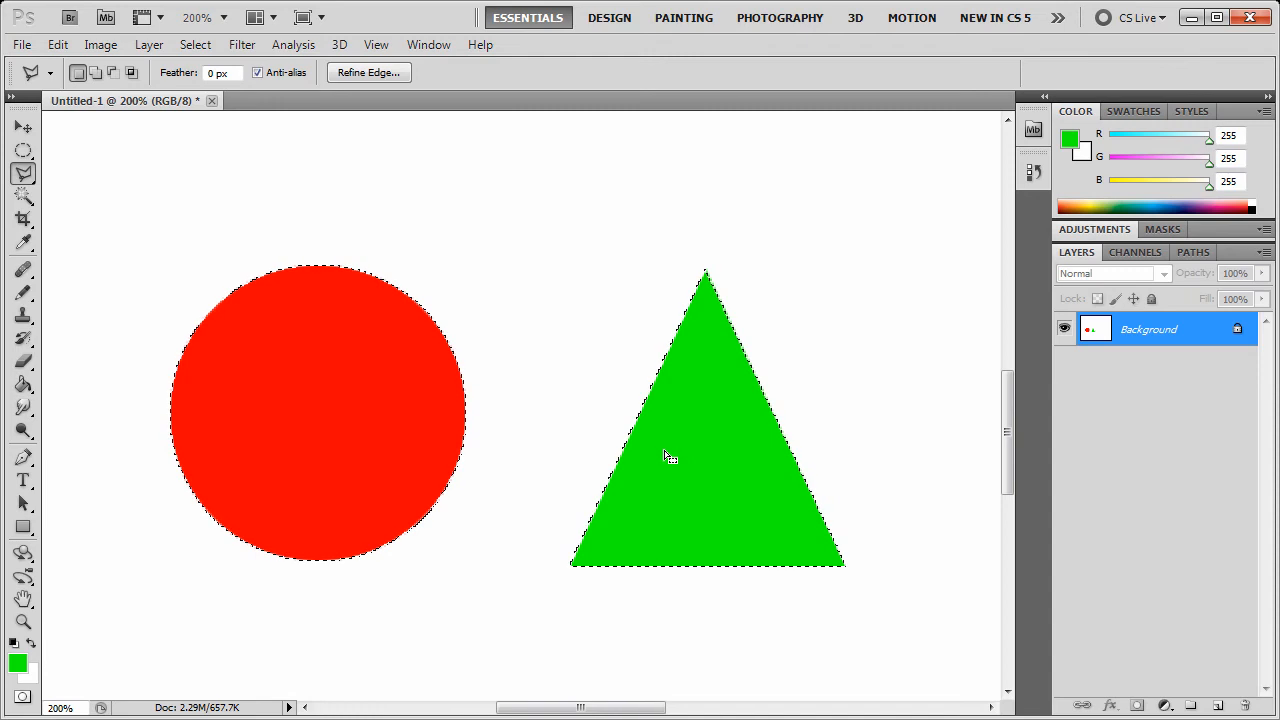
mouse_move(220, 346)
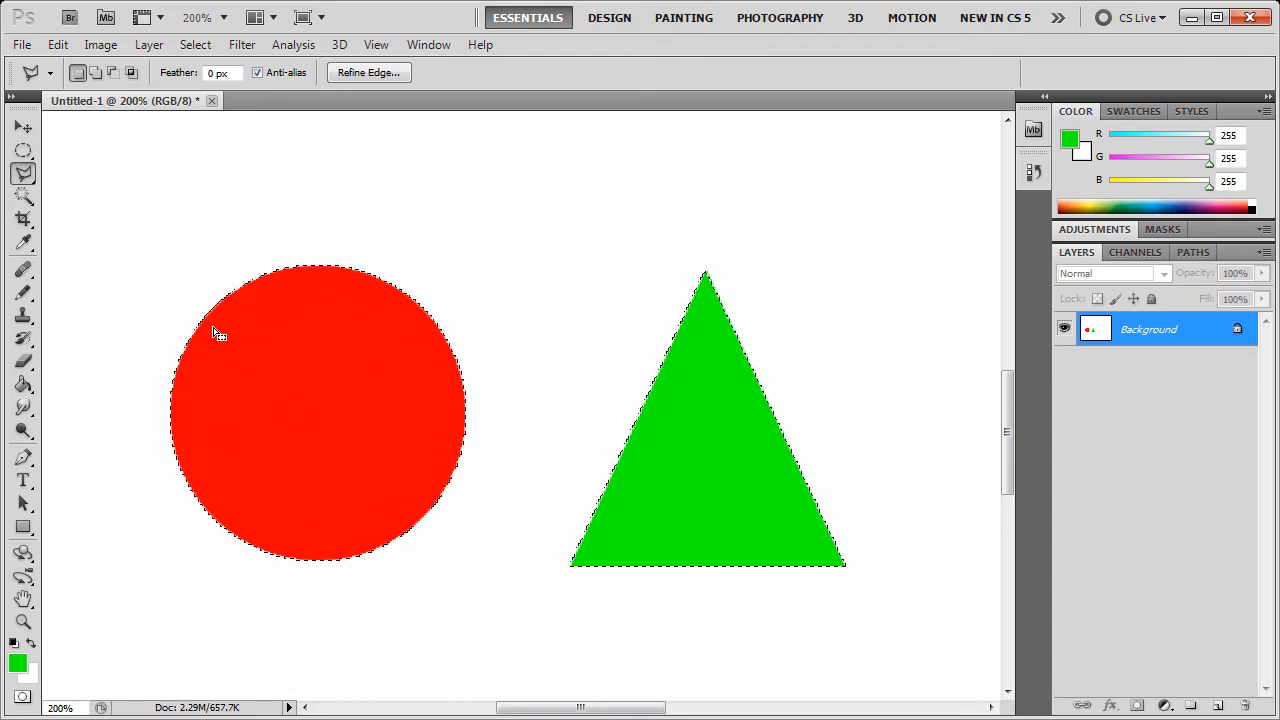
mouse_move(680, 524)
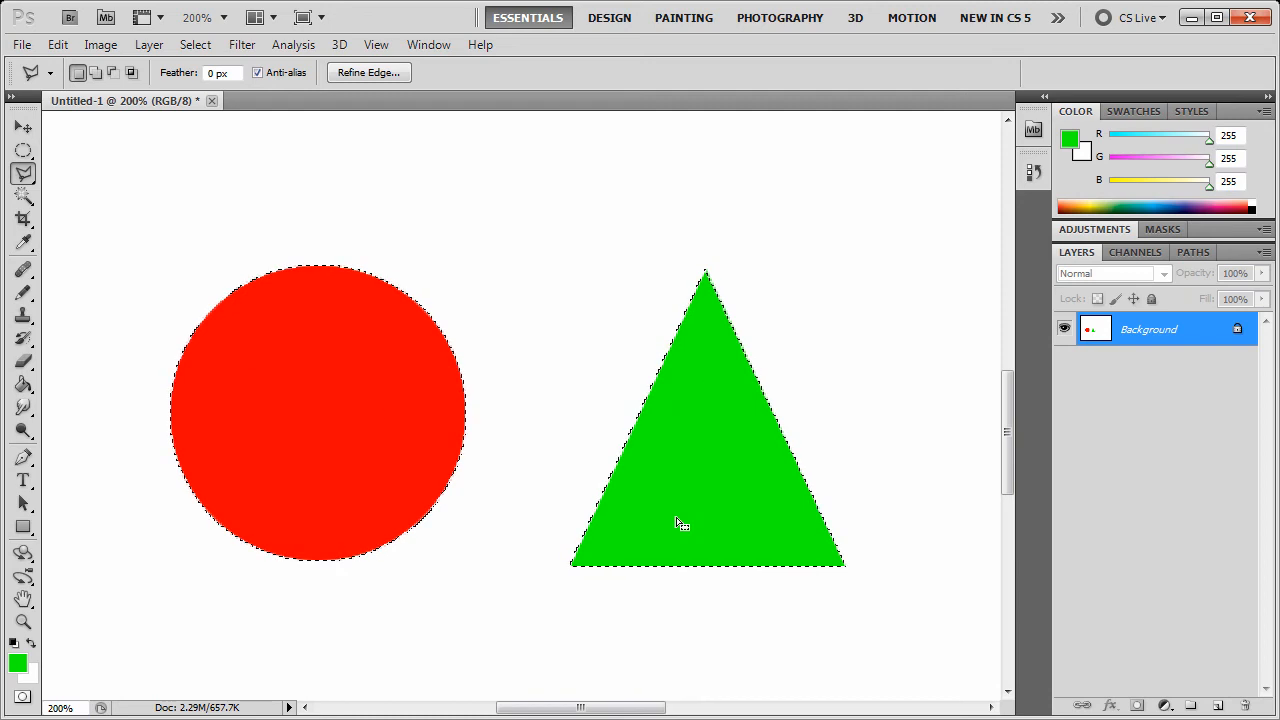
mouse_move(688, 432)
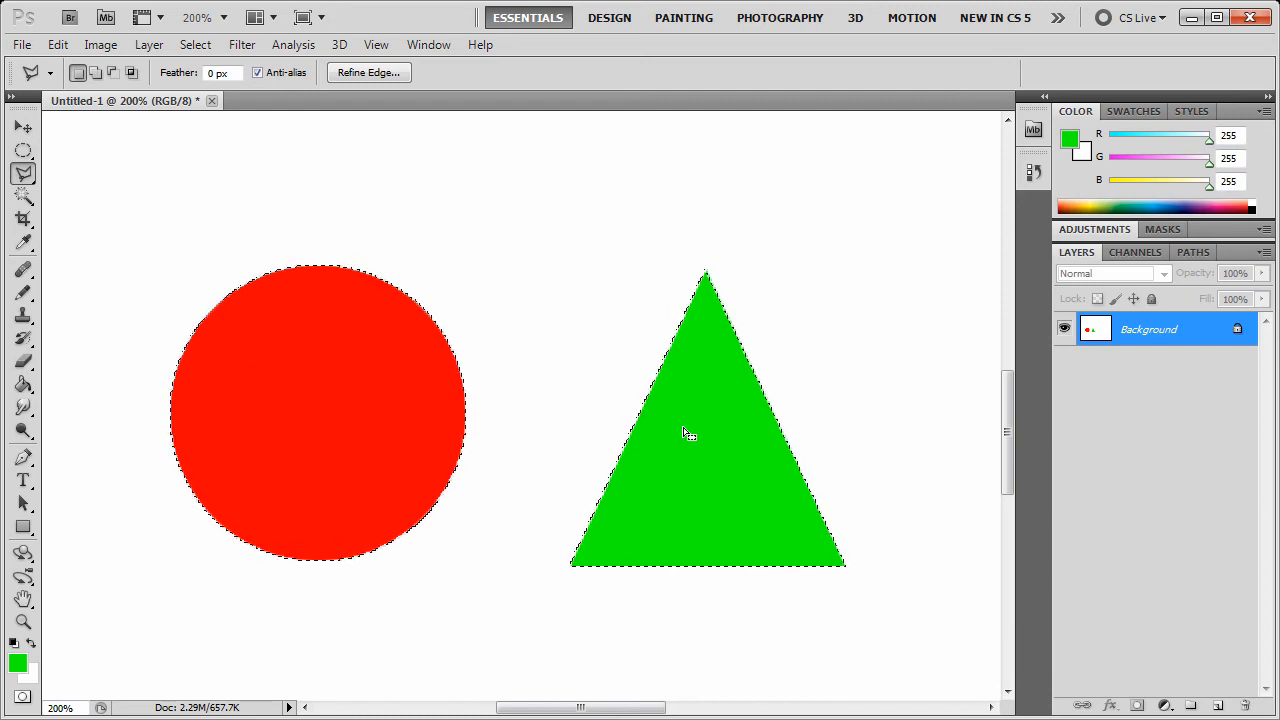
mouse_move(504, 418)
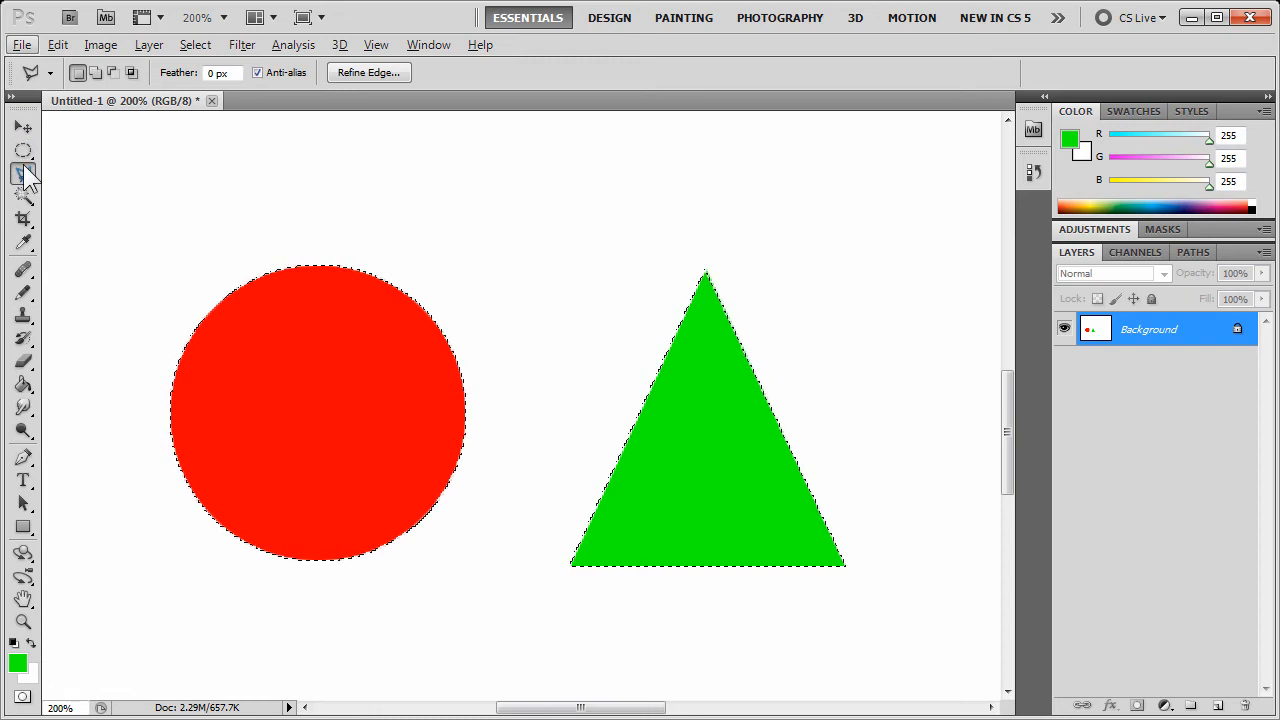
Subtract a small elliptical area from the middle of the red circle's selection.
left_click(22, 150)
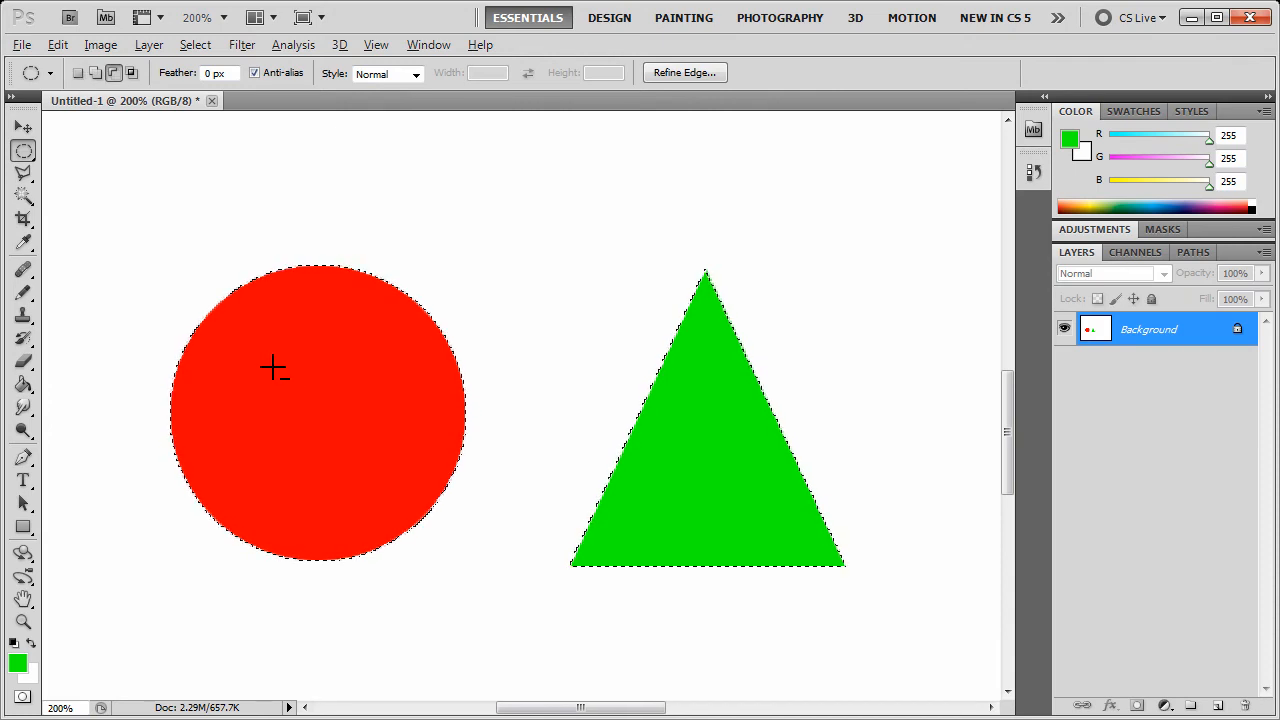
left_click_drag(276, 368, 384, 480)
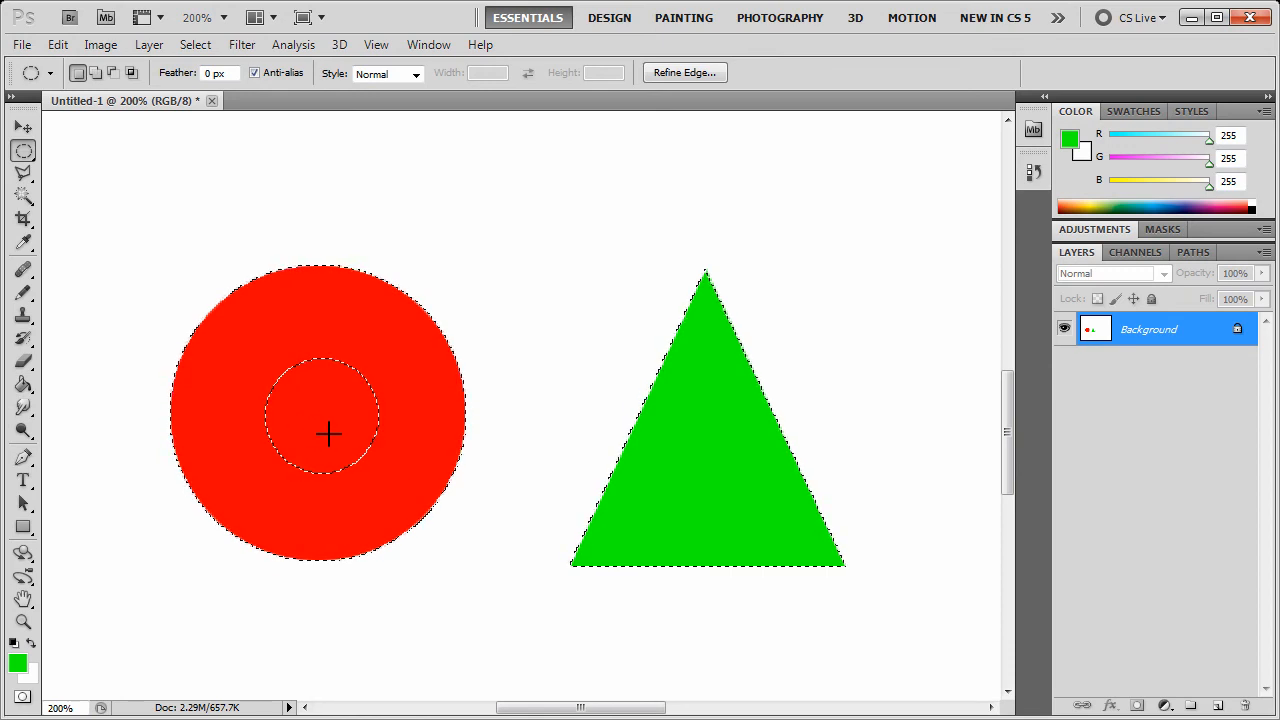
mouse_move(80, 276)
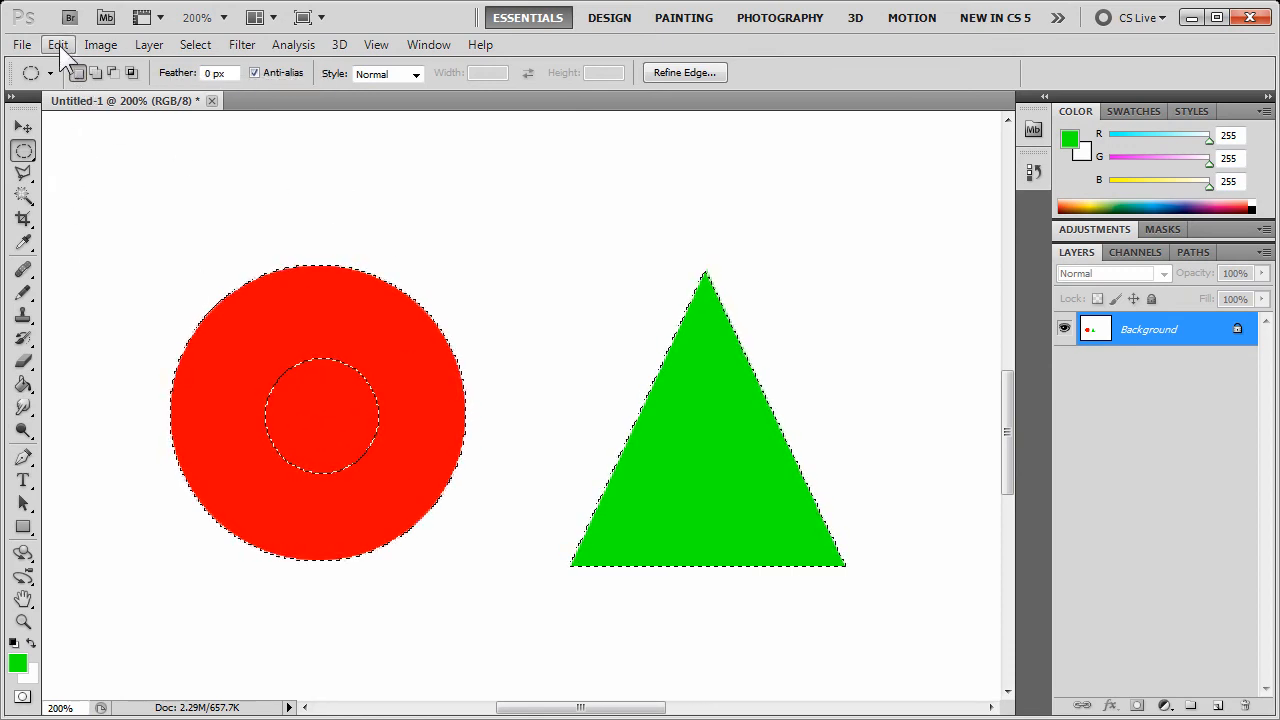
Paste the copied shapes onto a new Layer 1 via Edit > Paste.
left_click(56, 44)
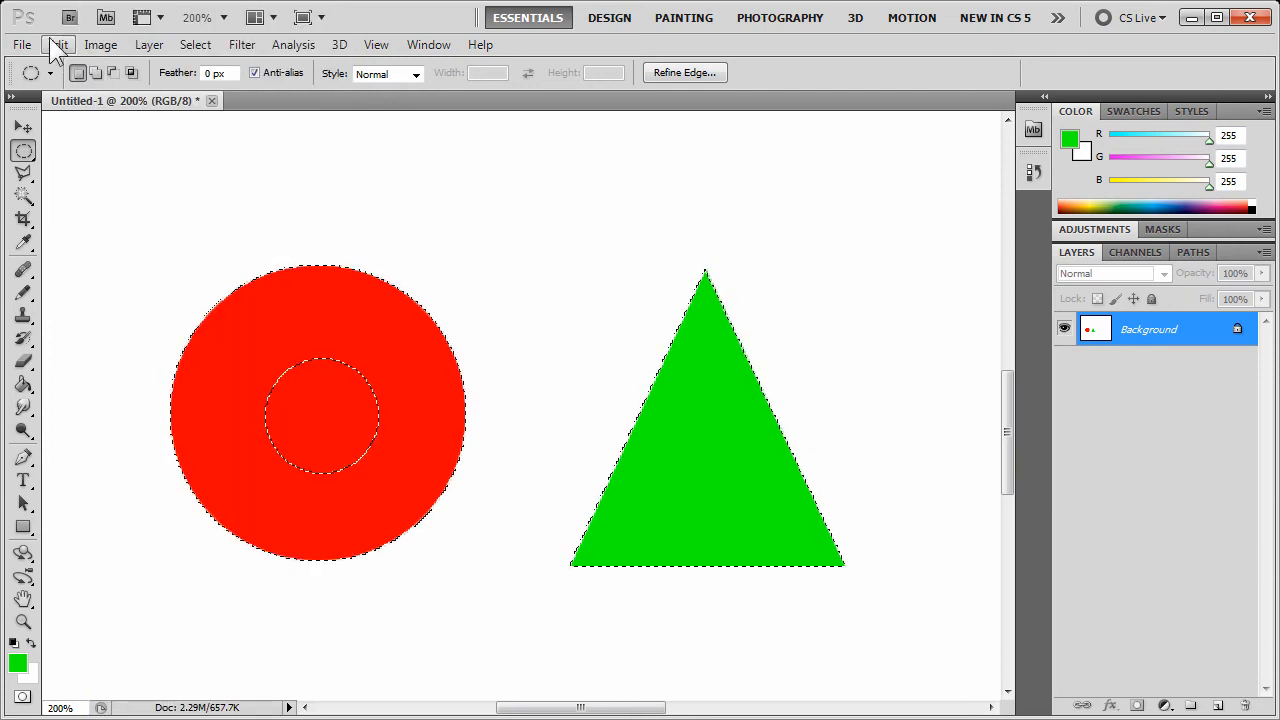
left_click(58, 44)
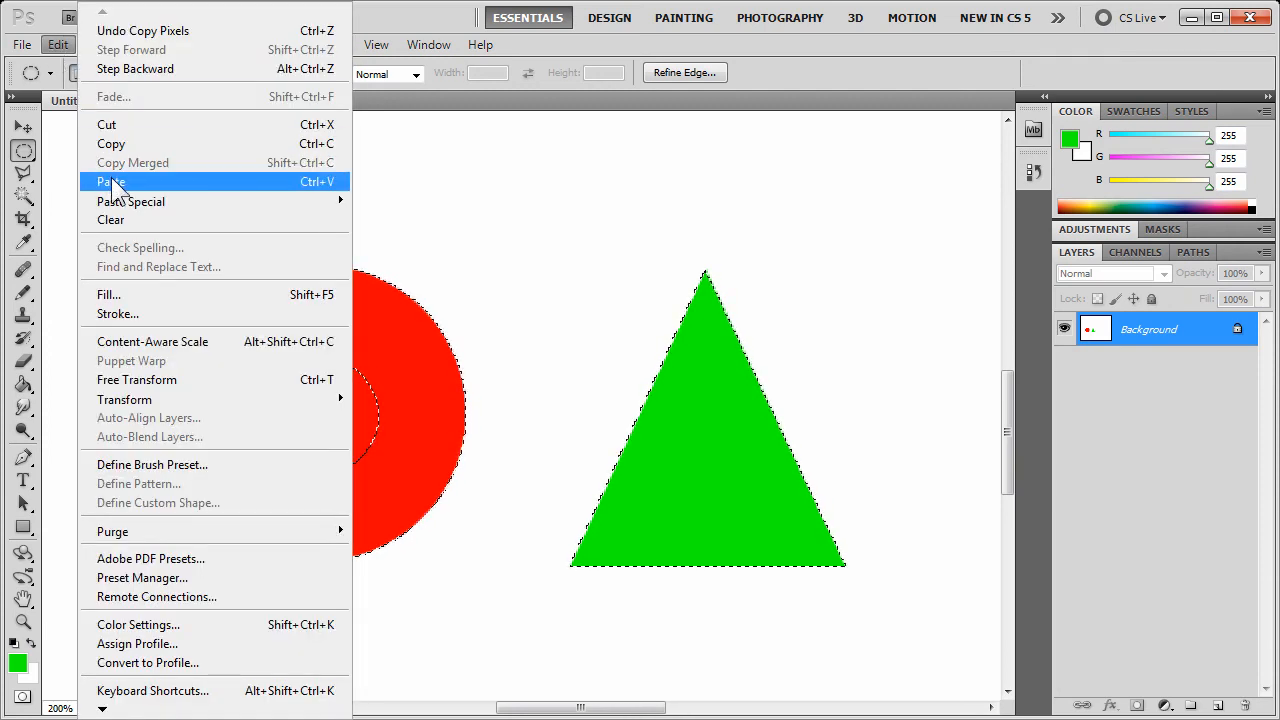
left_click(110, 180)
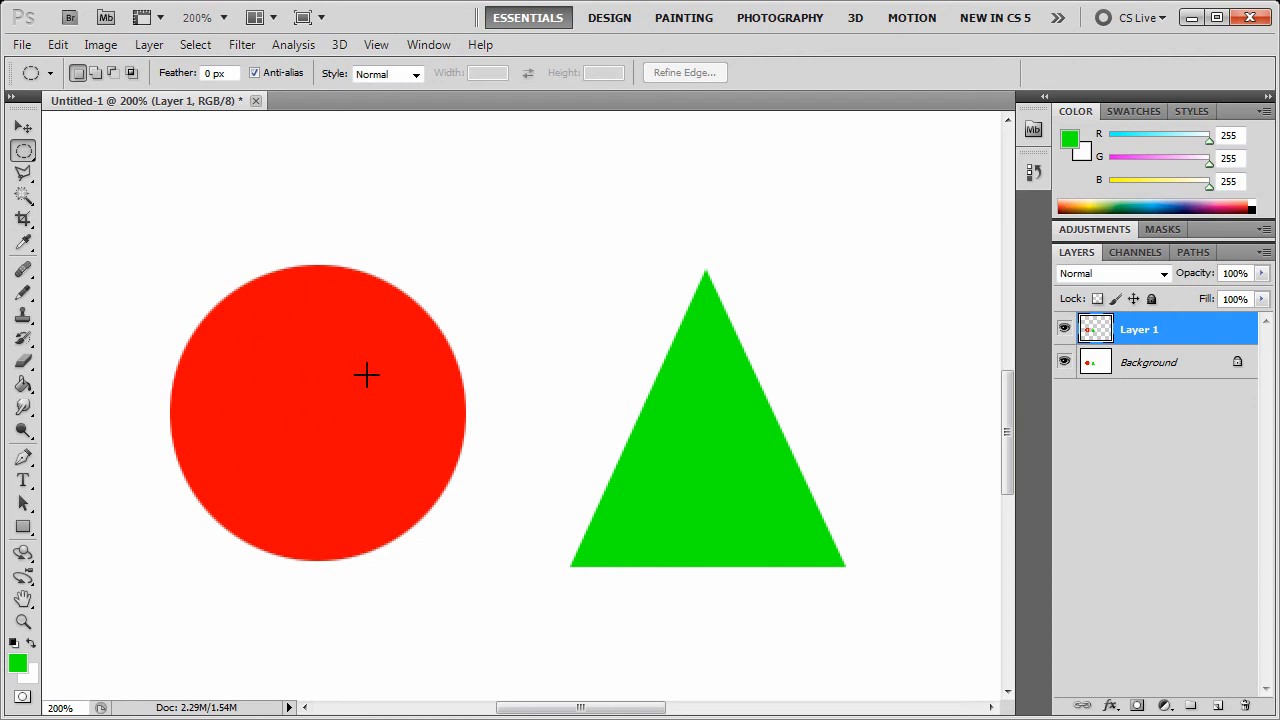
mouse_move(456, 486)
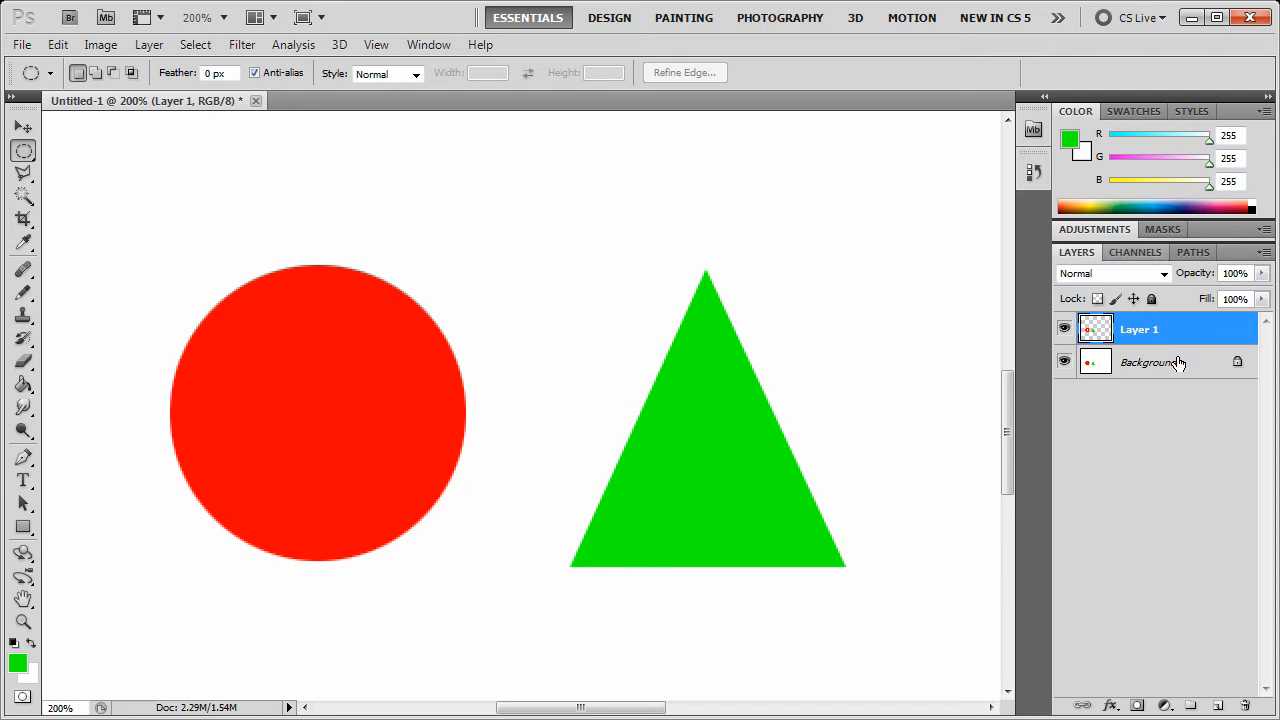
mouse_move(1184, 376)
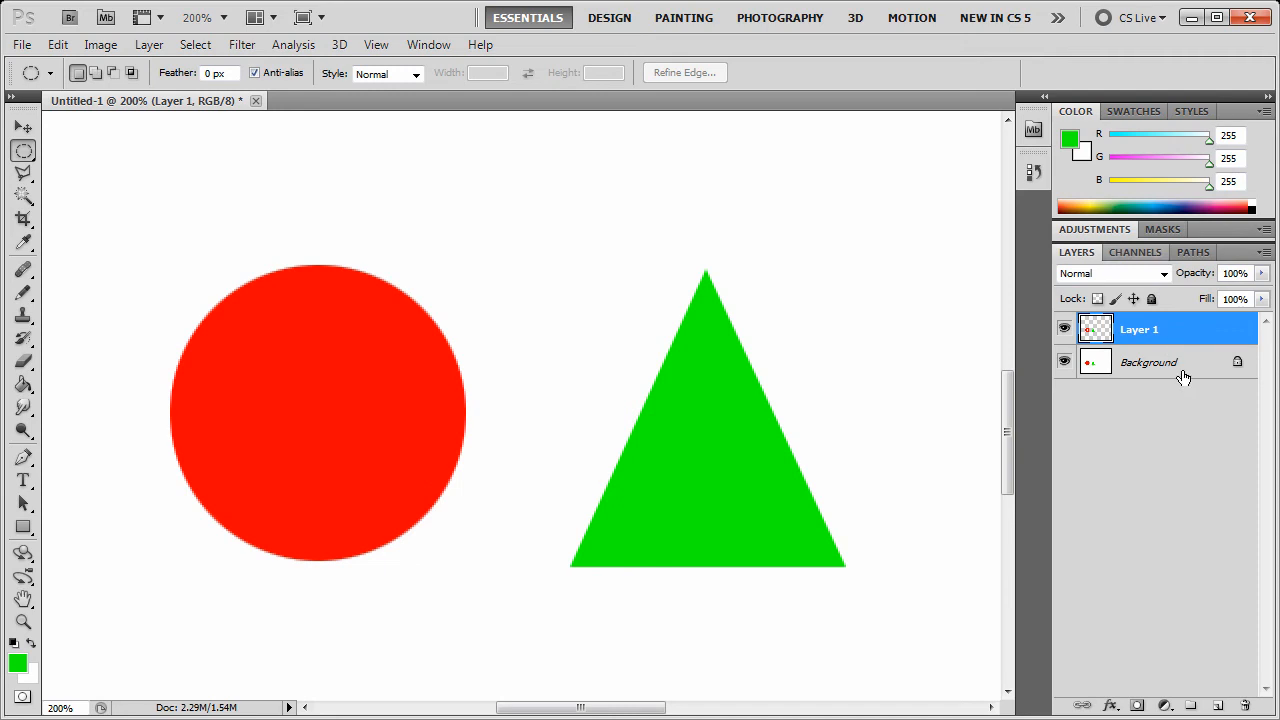
Hide the Background layer and make Layer 1 active again.
left_click(1148, 362)
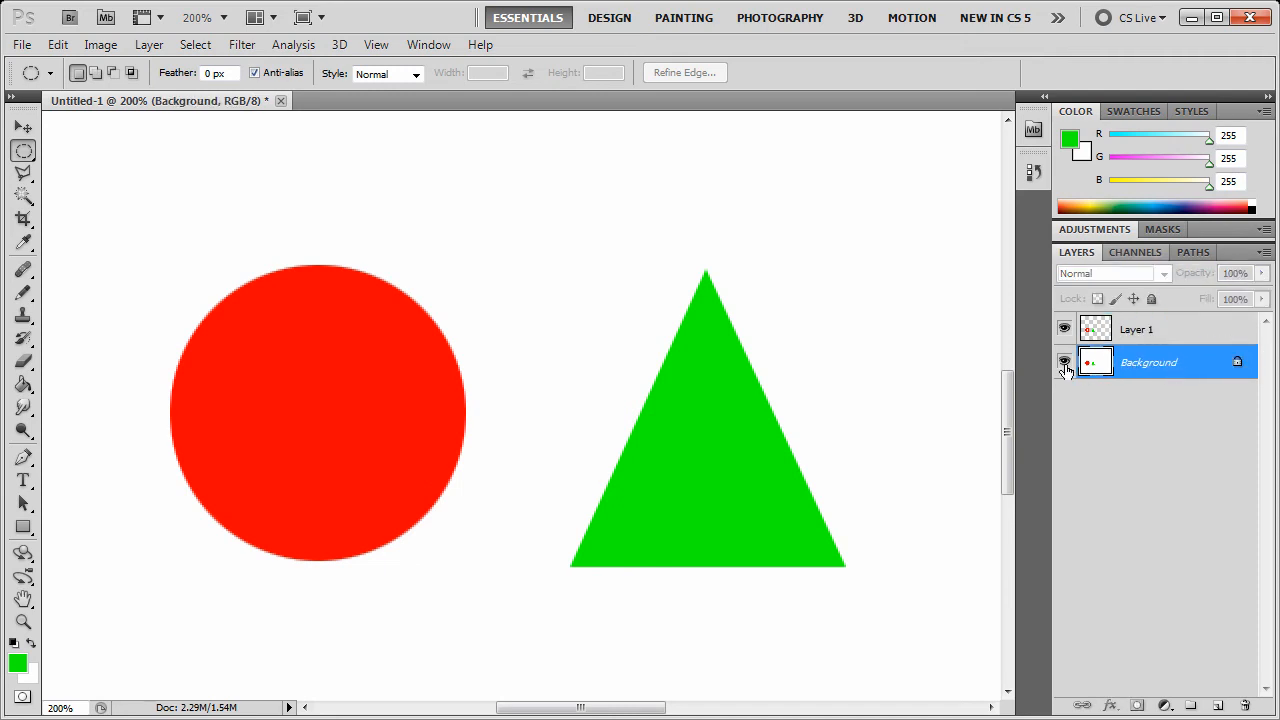
mouse_move(1064, 362)
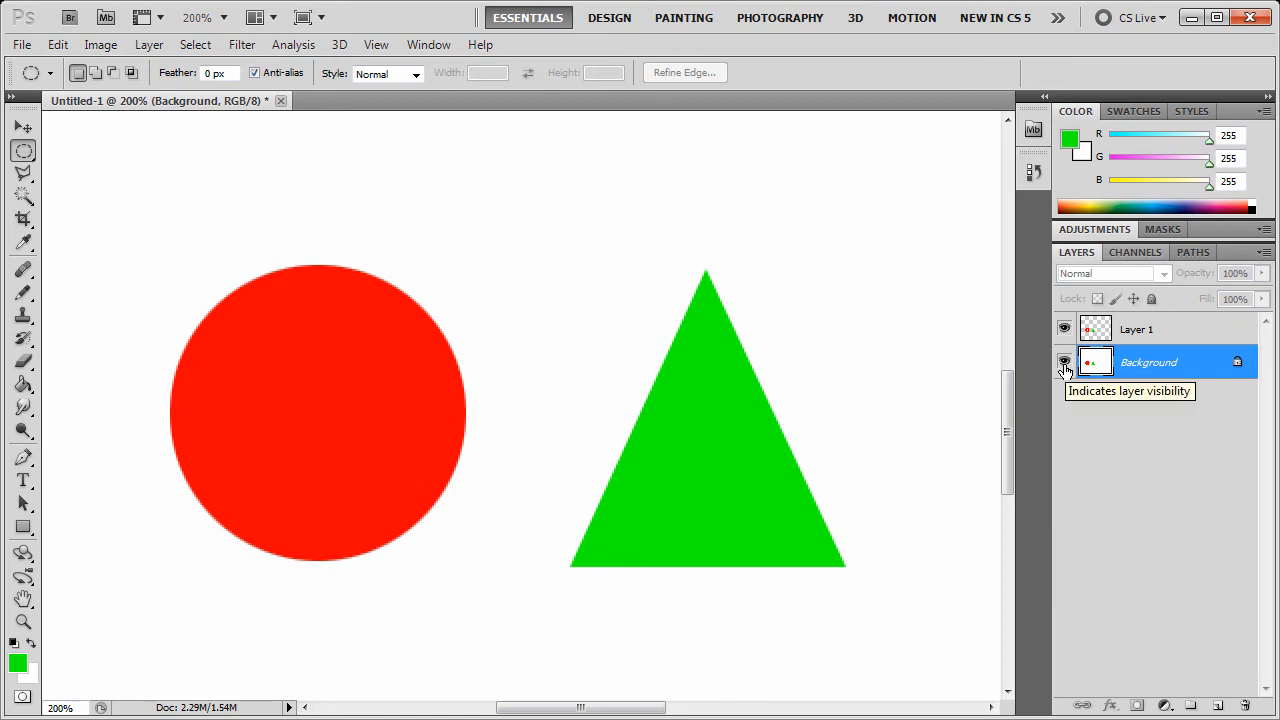
left_click(1064, 362)
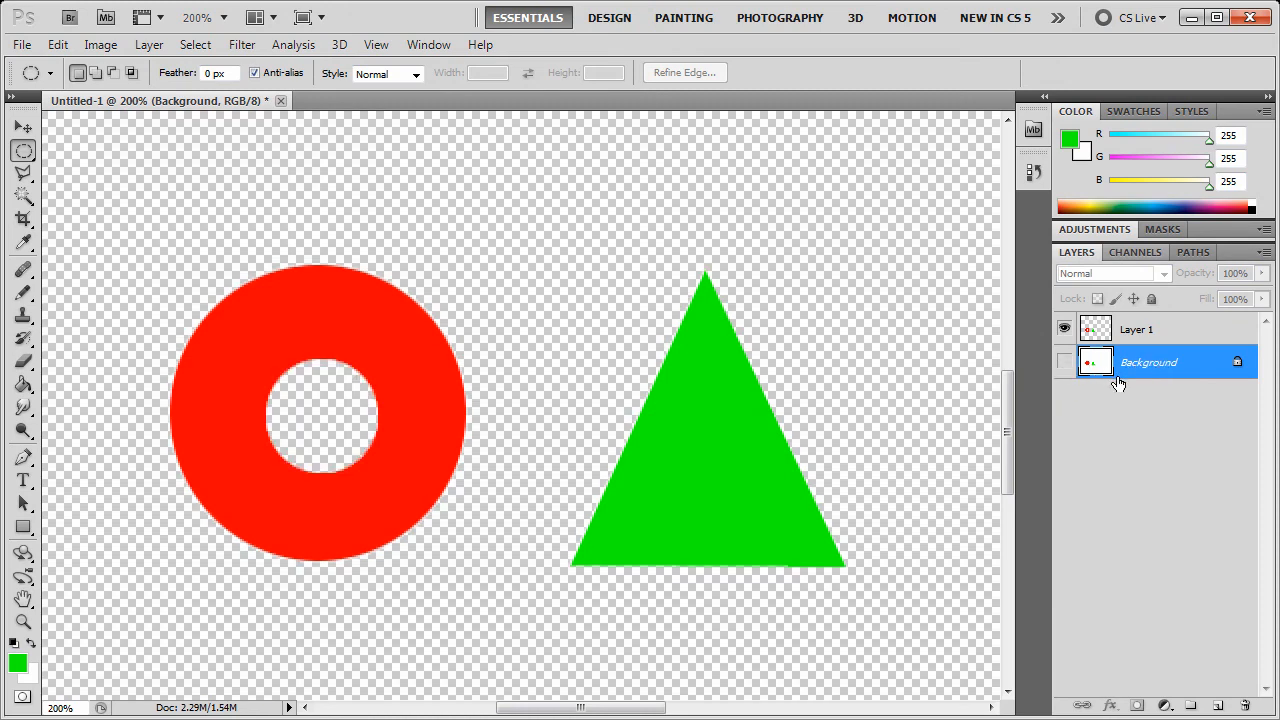
mouse_move(1108, 404)
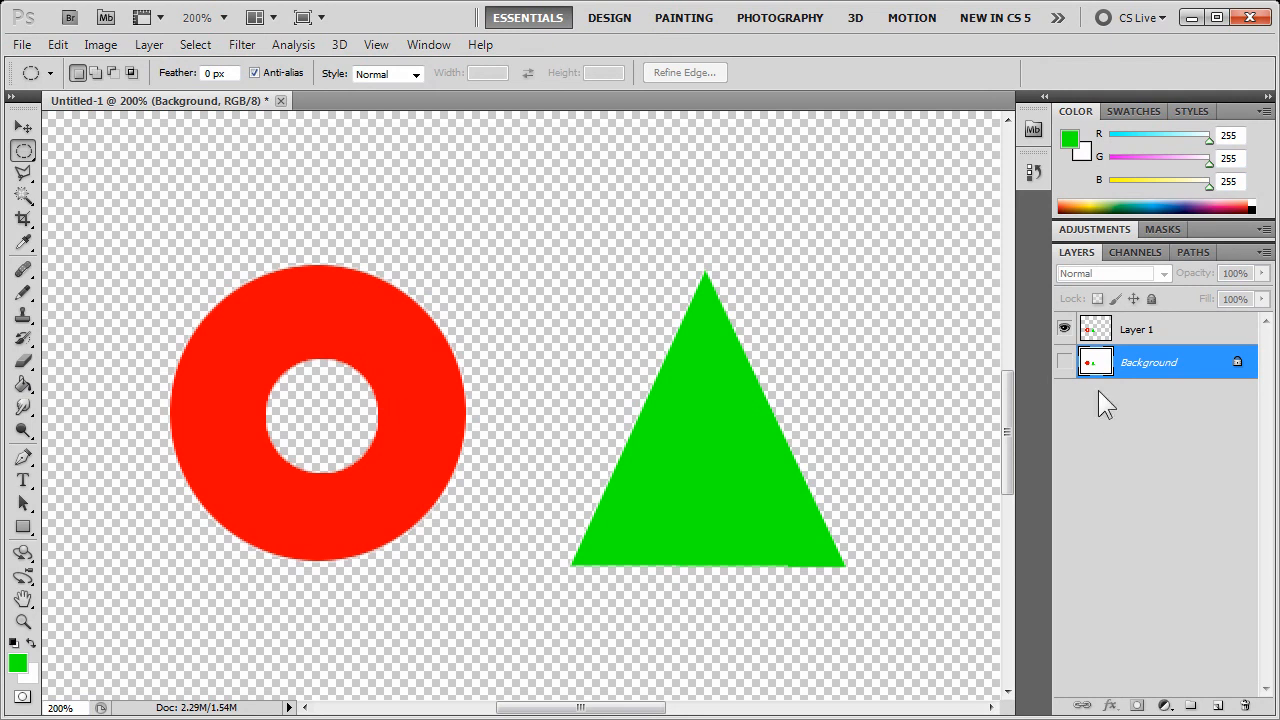
left_click(1136, 328)
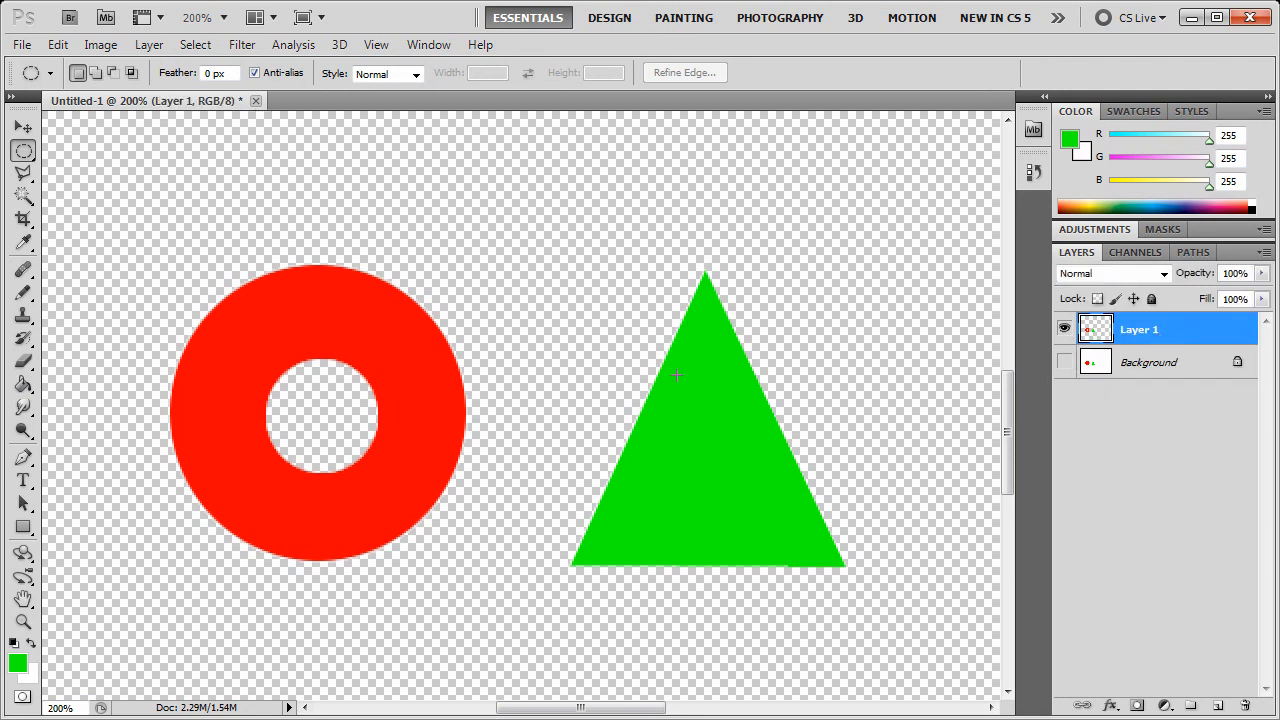
mouse_move(304, 318)
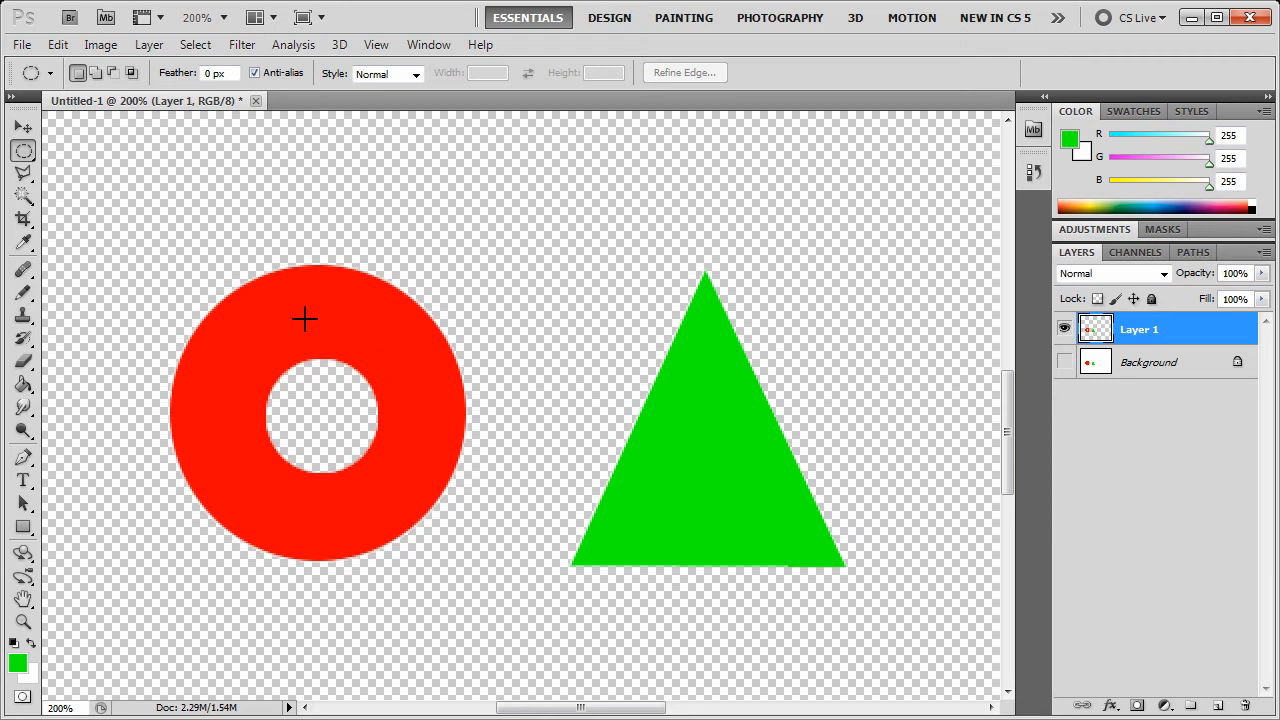
mouse_move(296, 420)
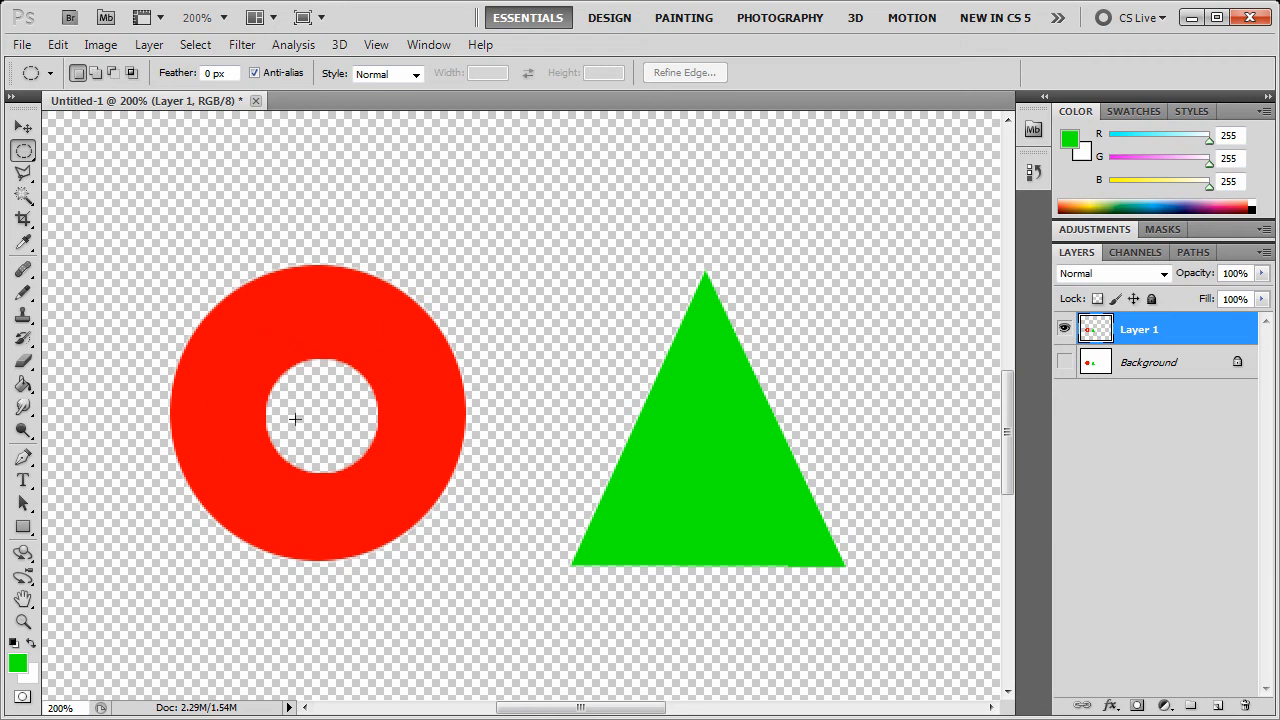
mouse_move(290, 418)
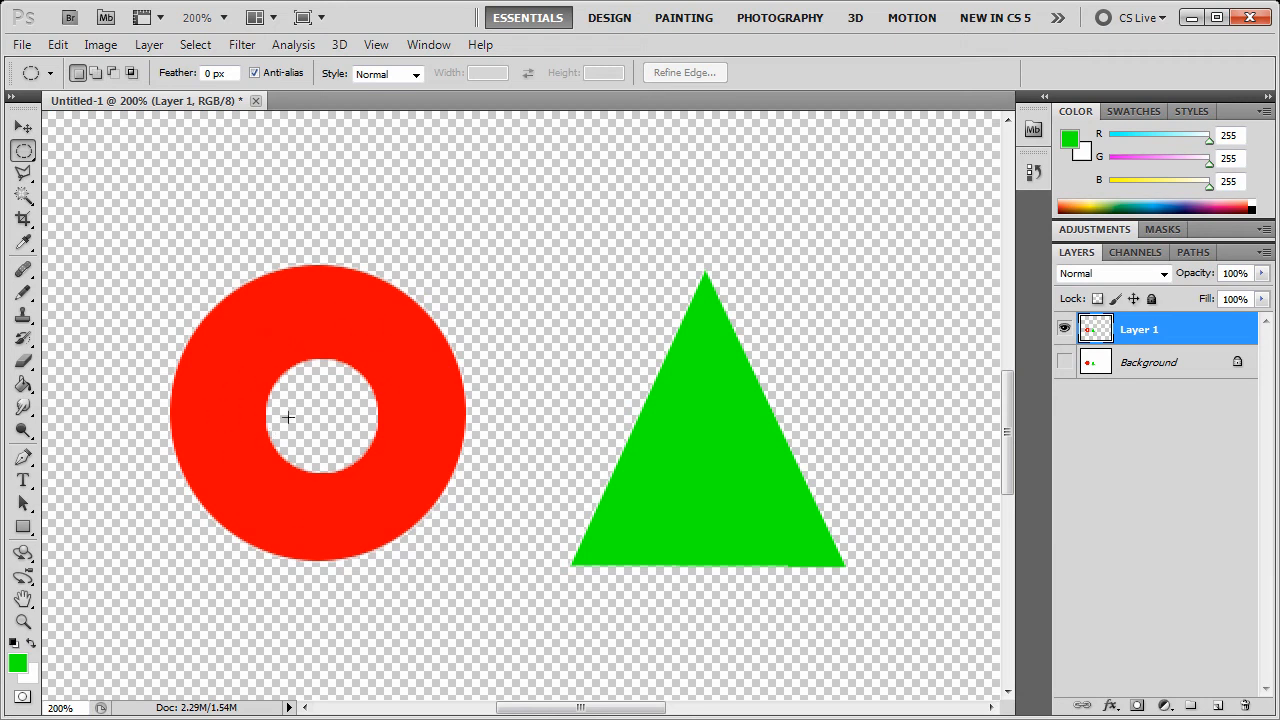
mouse_move(324, 396)
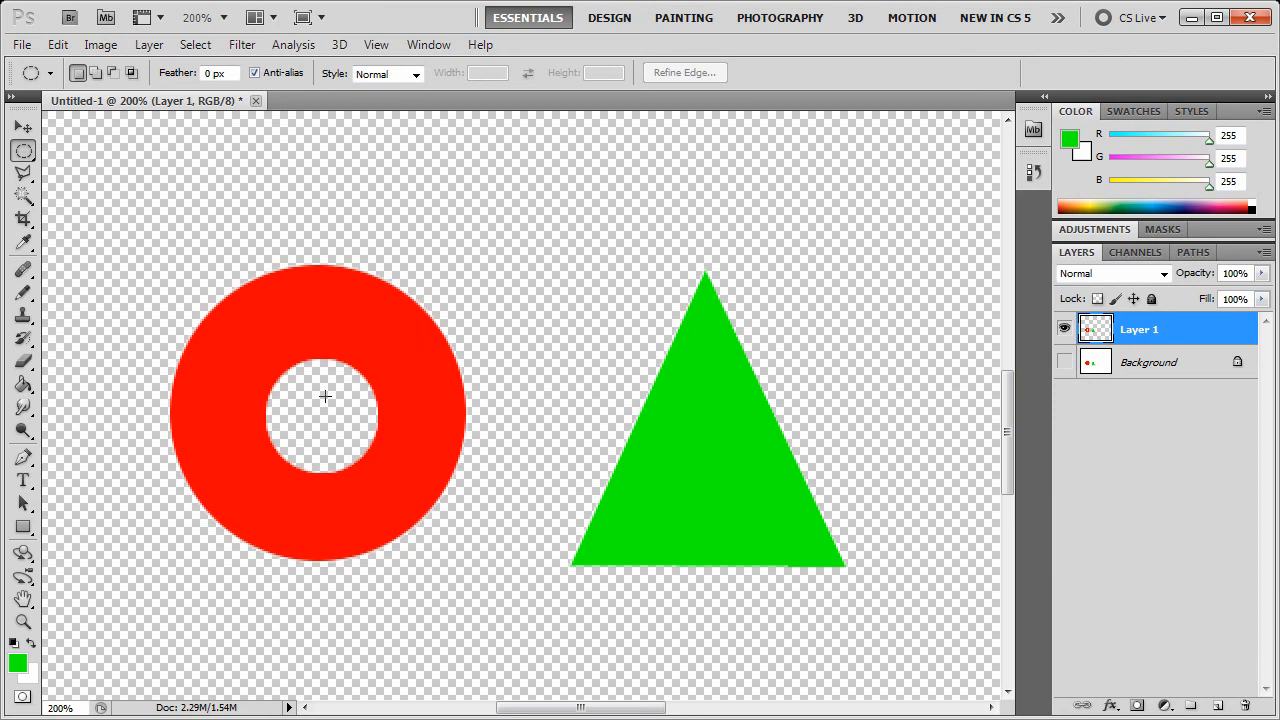
mouse_move(592, 560)
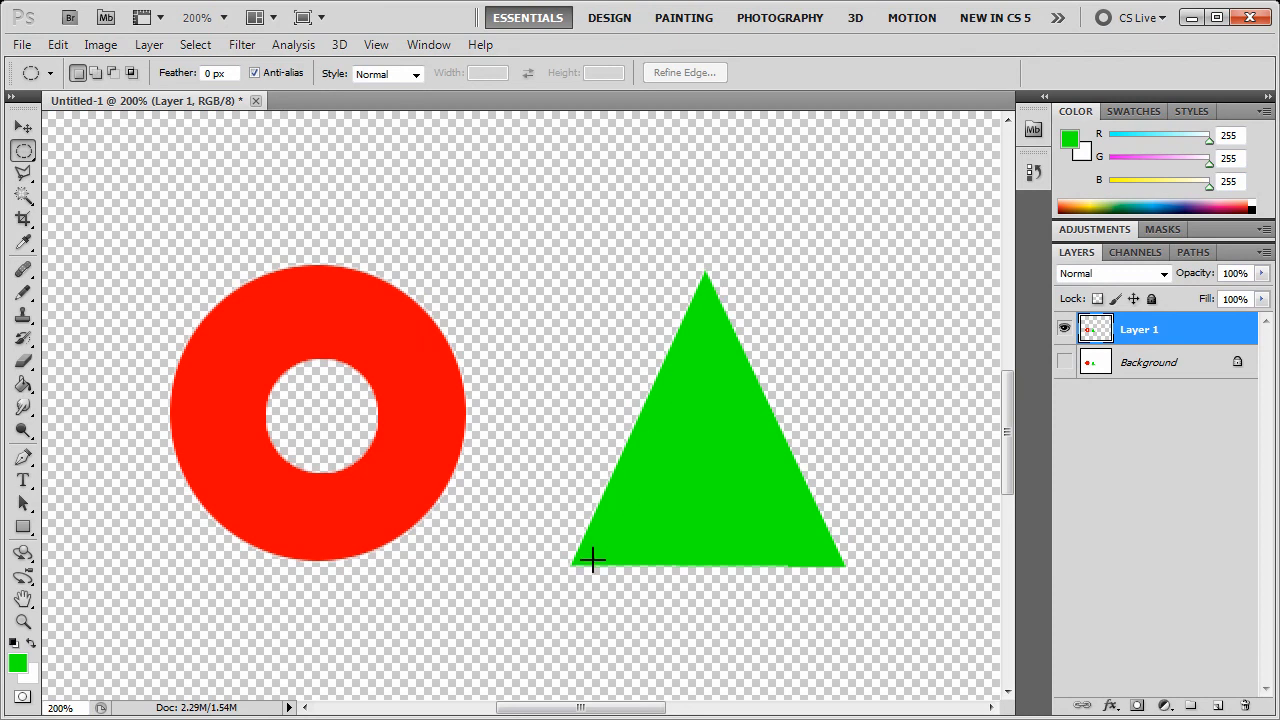
mouse_move(816, 518)
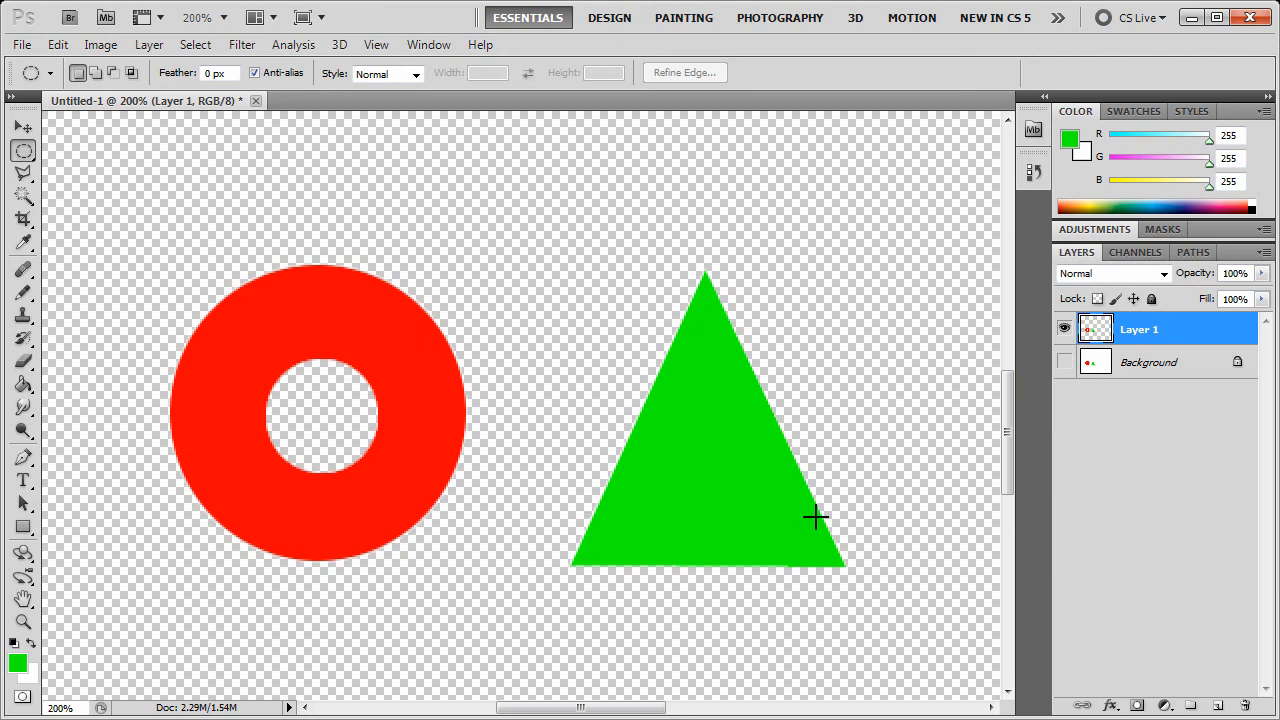